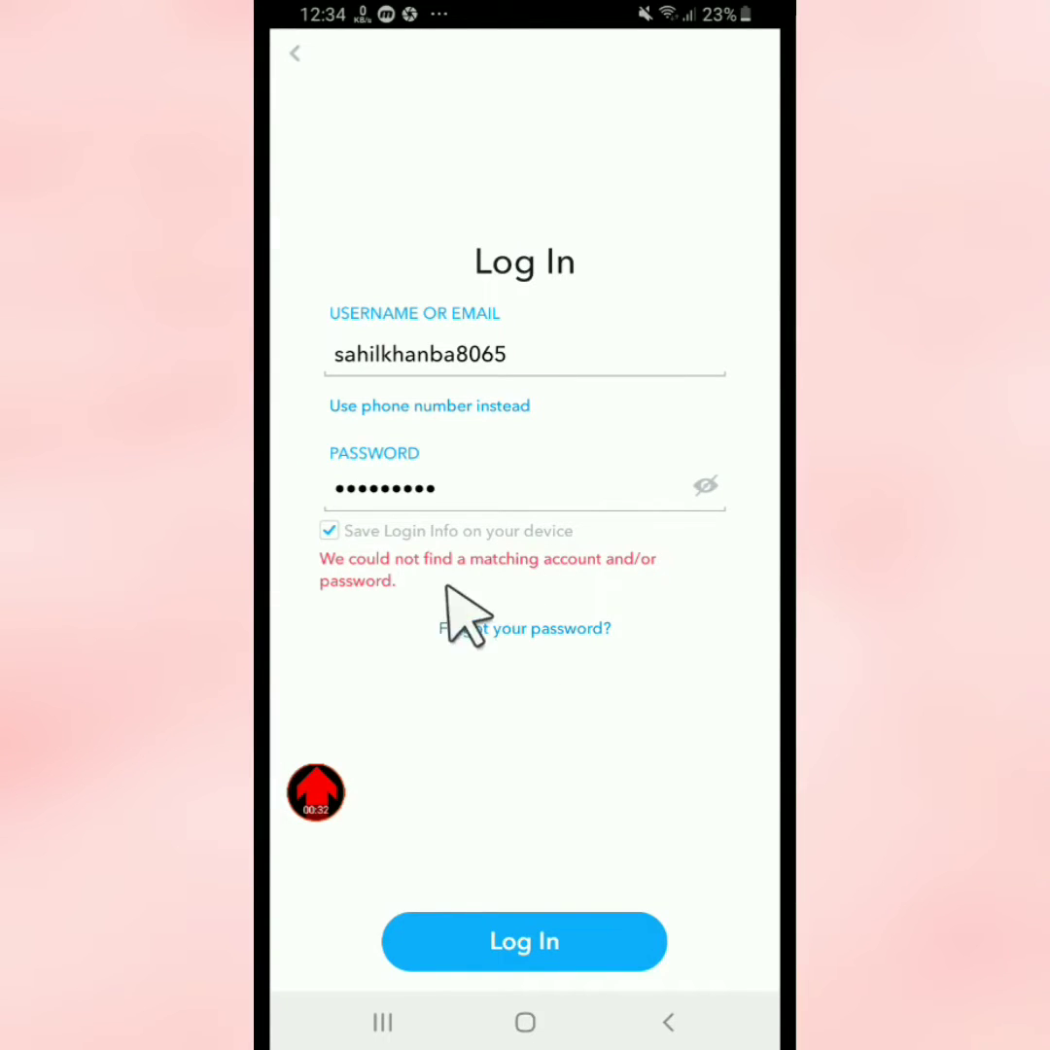
mouse_move(671, 599)
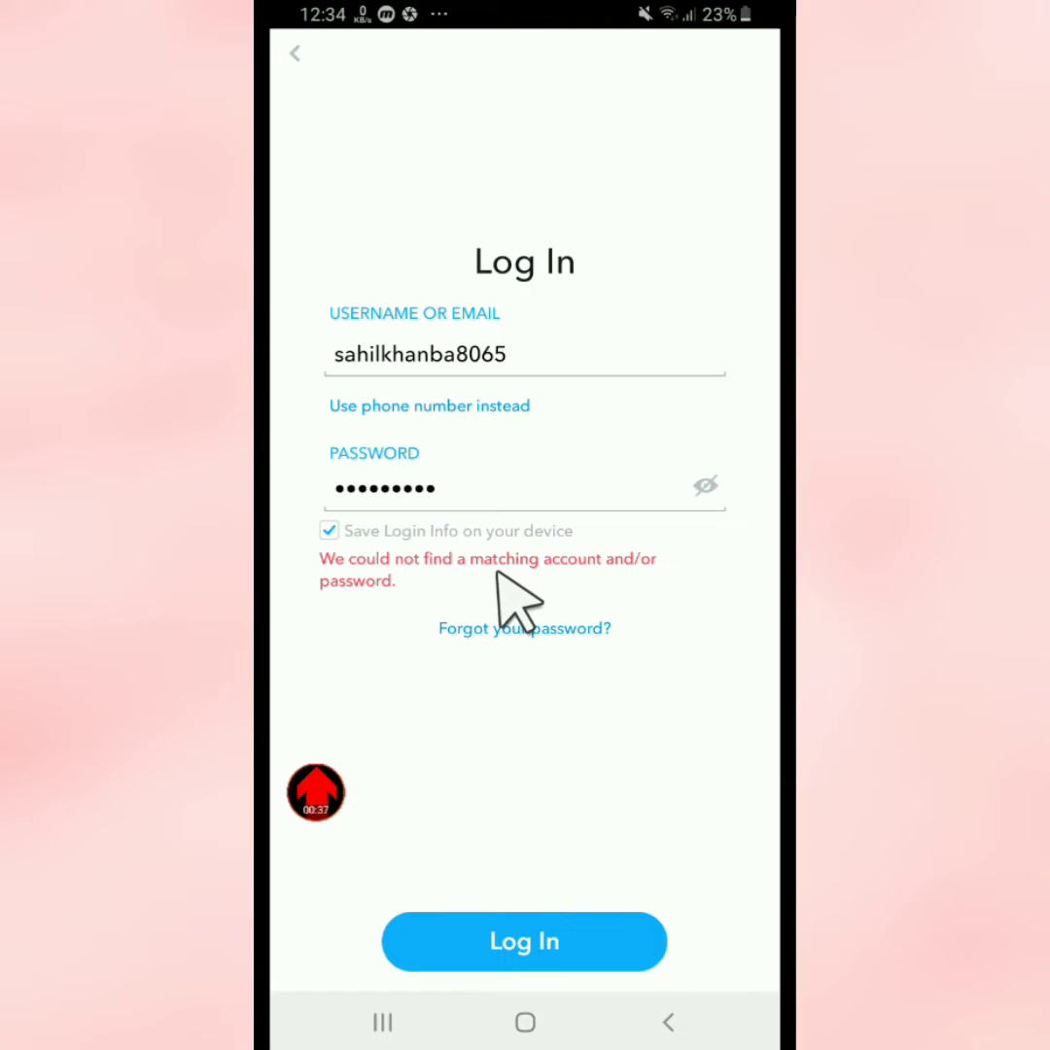
mouse_move(564, 457)
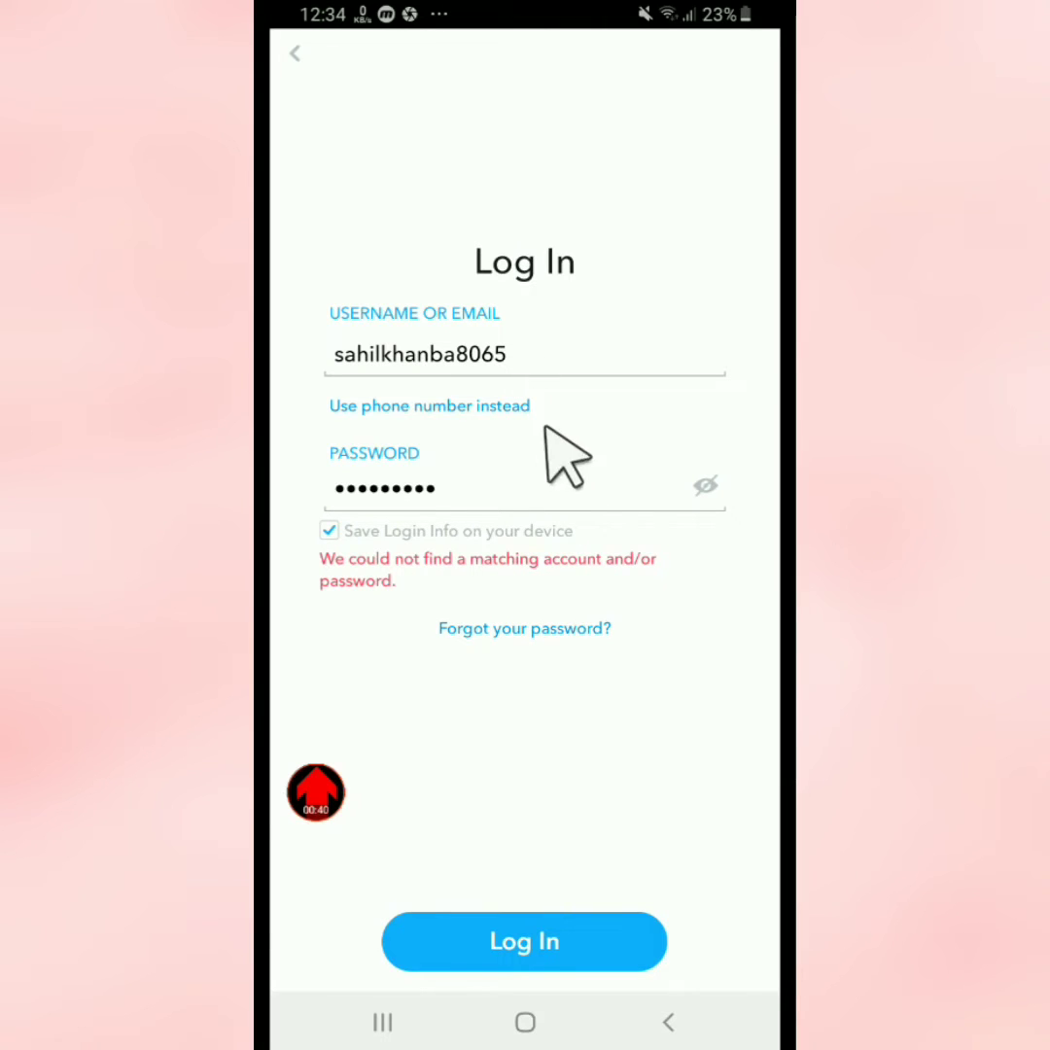
mouse_move(510, 580)
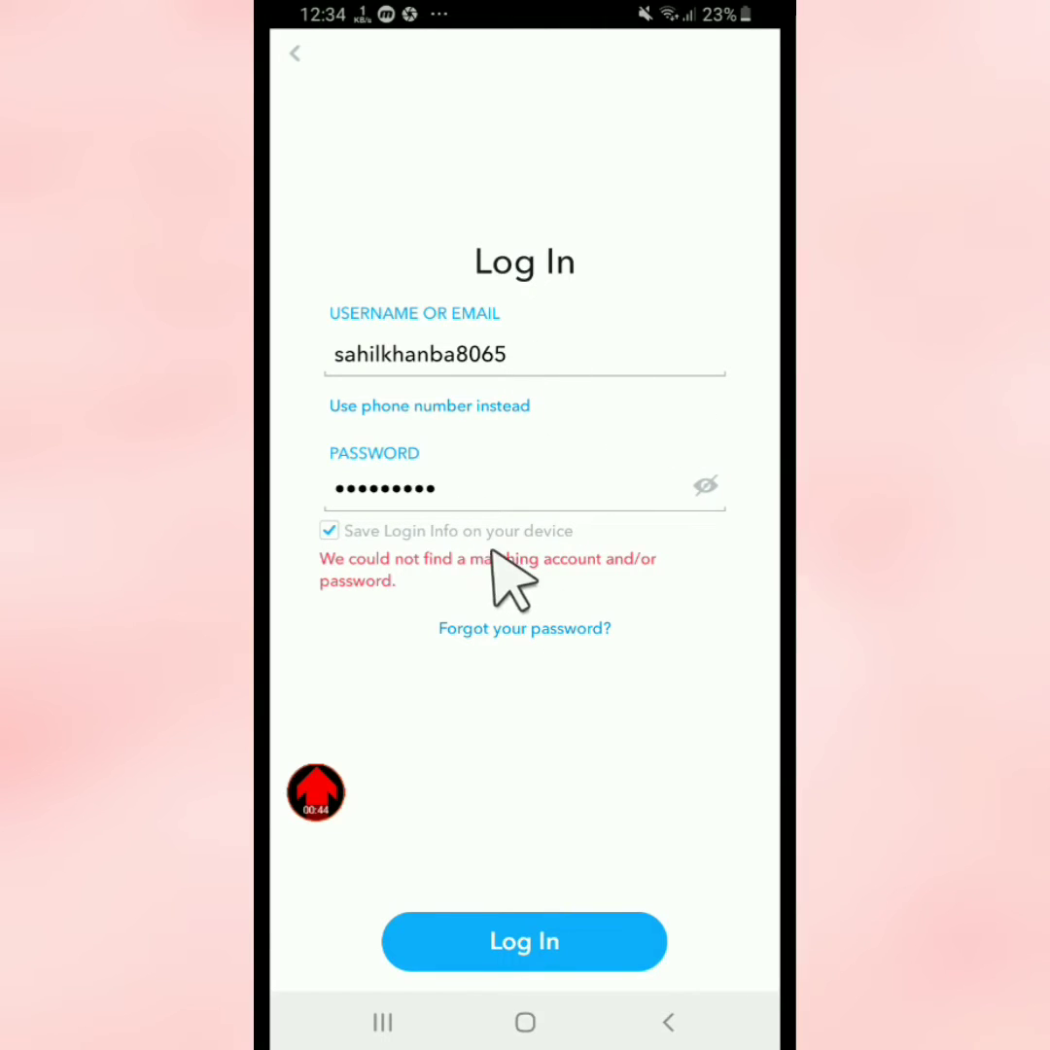
mouse_move(574, 599)
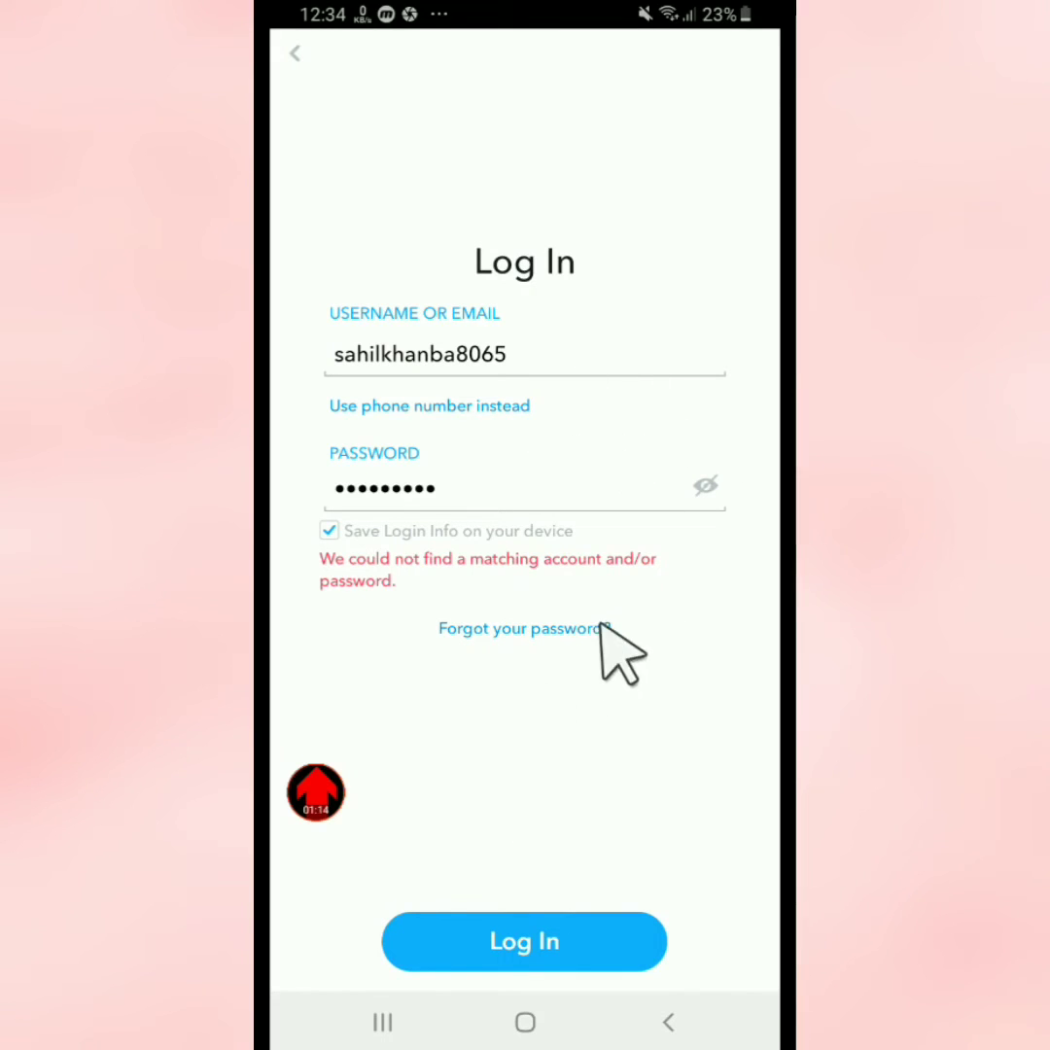
mouse_move(525, 1027)
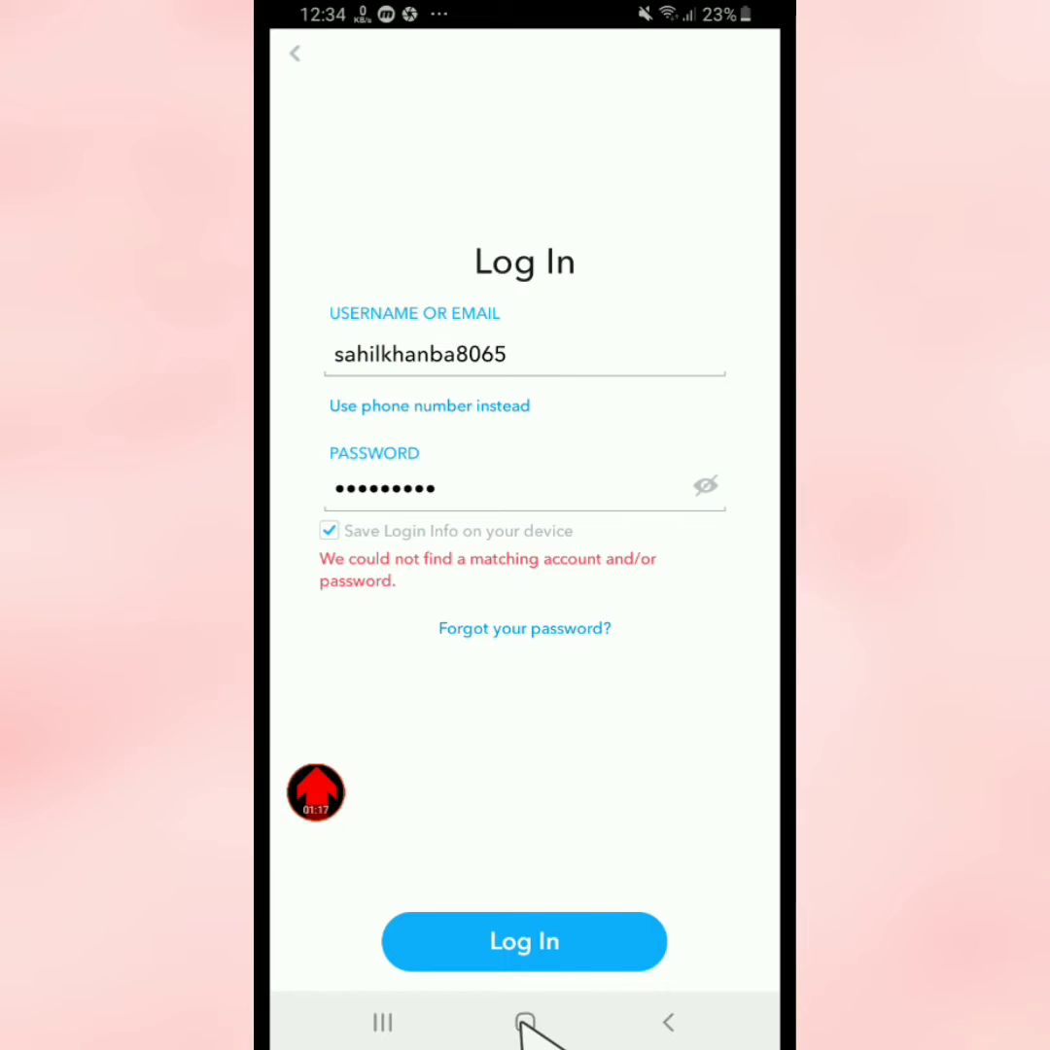
Look up Snapchat in the Play Store and confirm the listing shows it installed and up to date.
left_click(526, 1023)
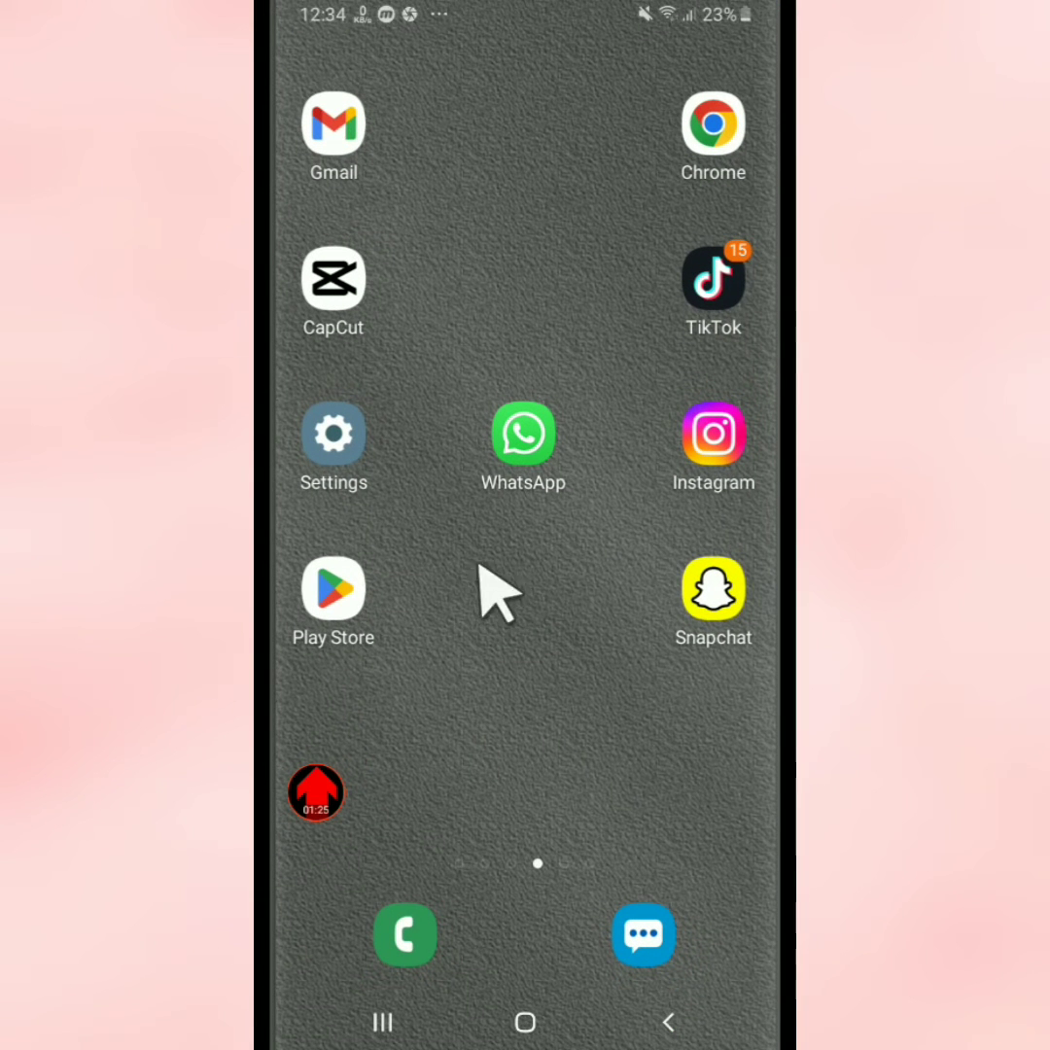
left_click(333, 588)
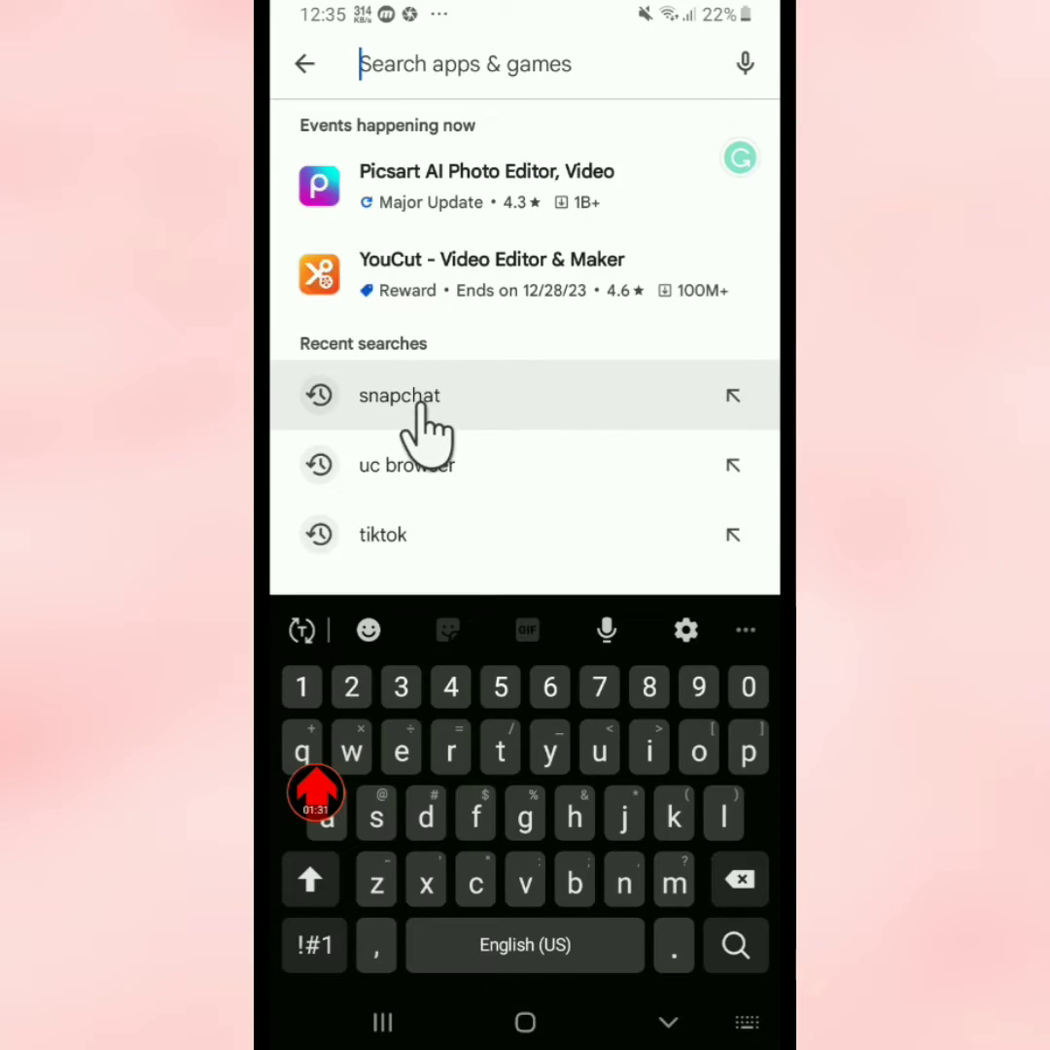
left_click(401, 395)
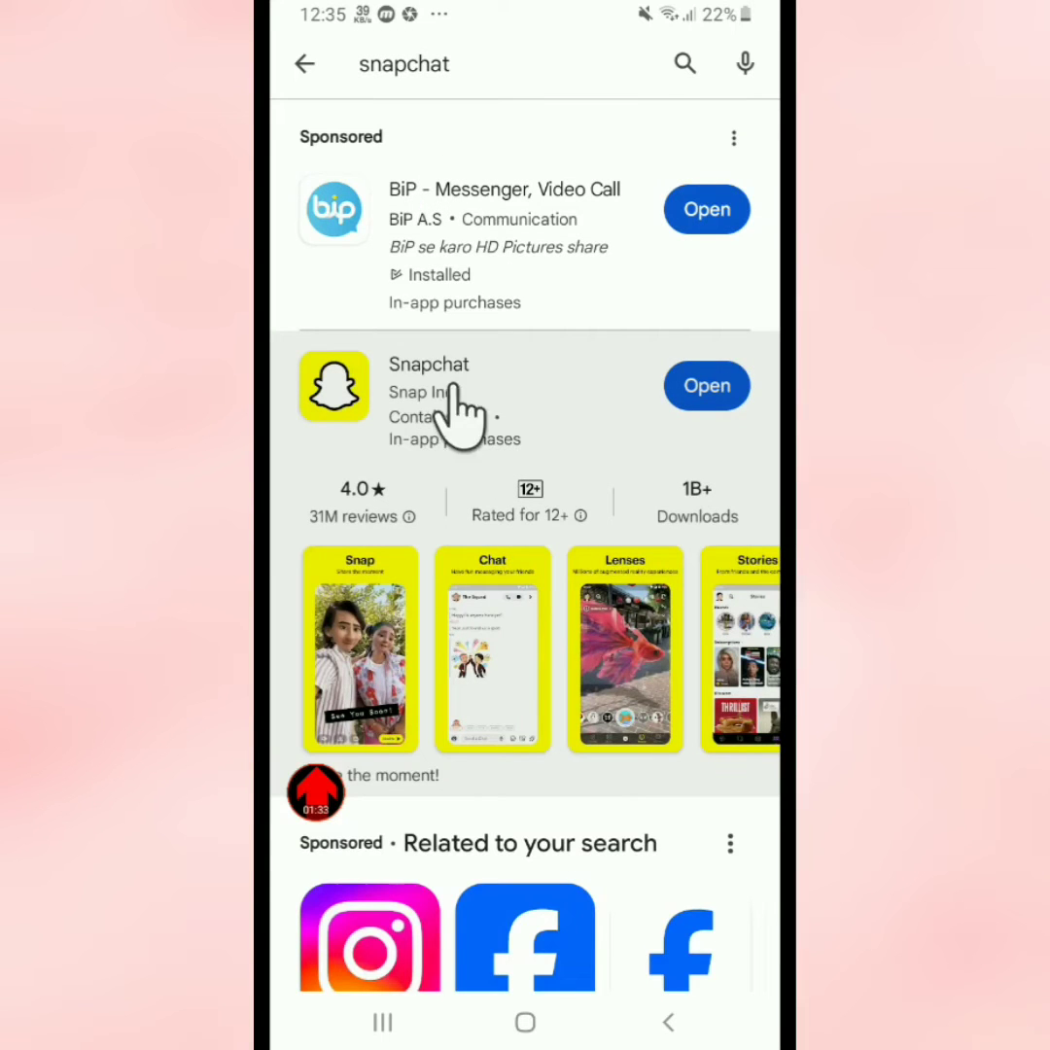
mouse_move(708, 385)
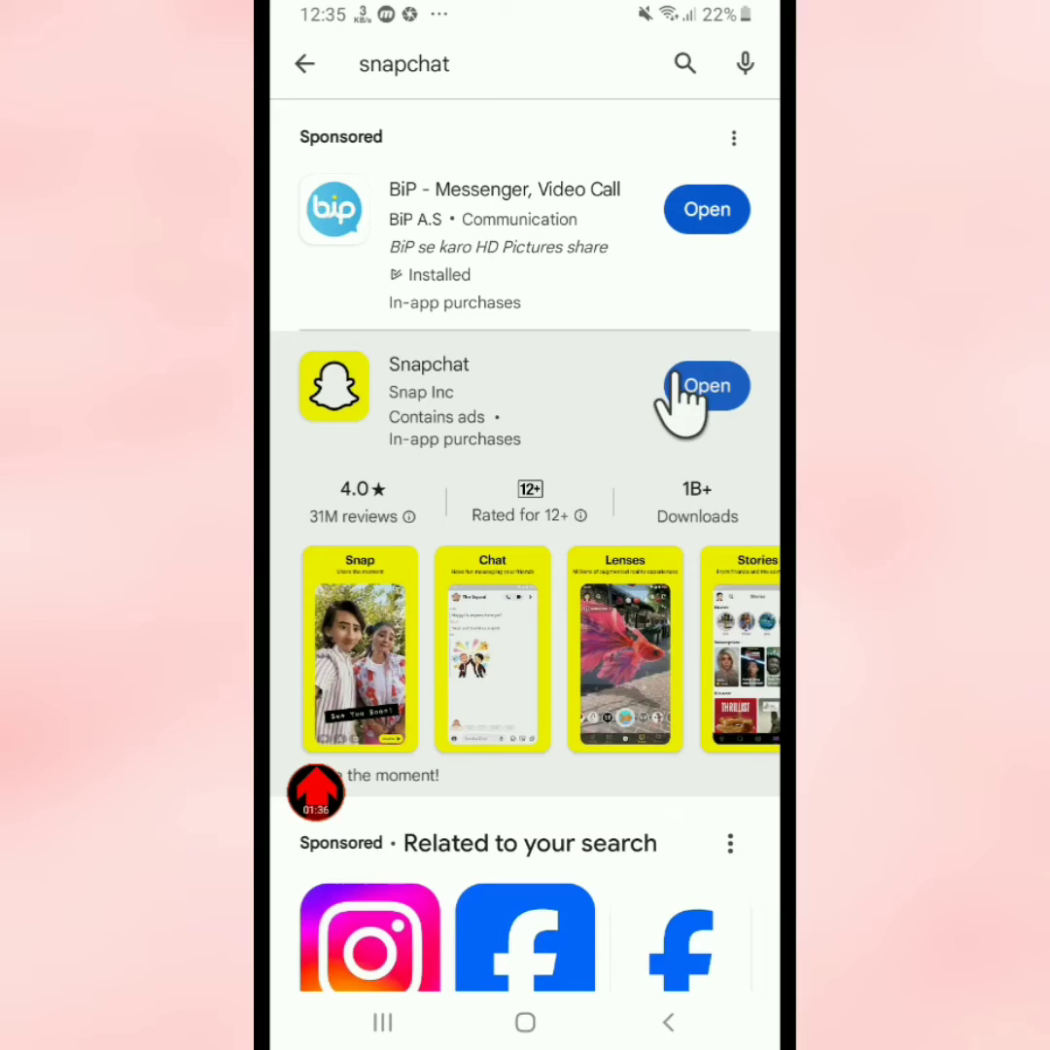
mouse_move(444, 418)
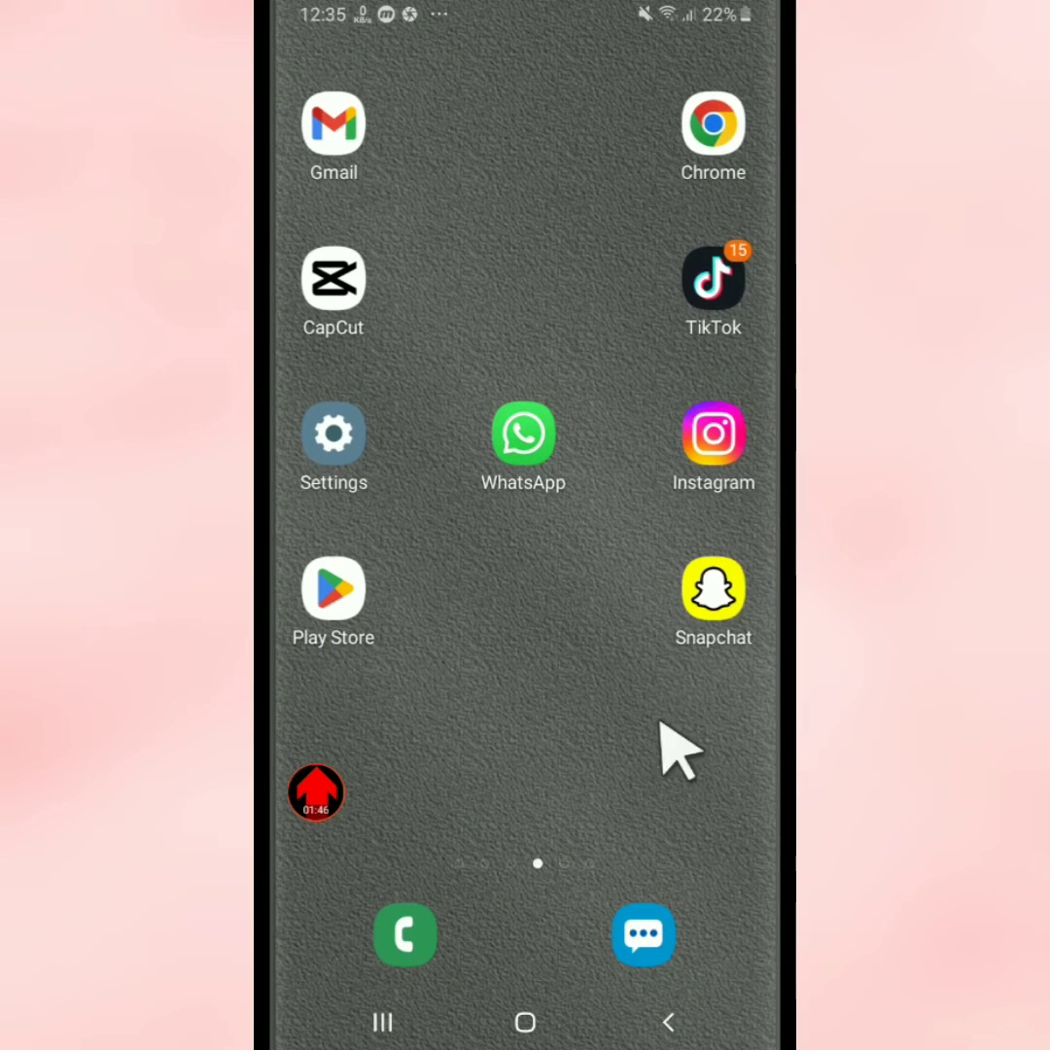
mouse_move(334, 438)
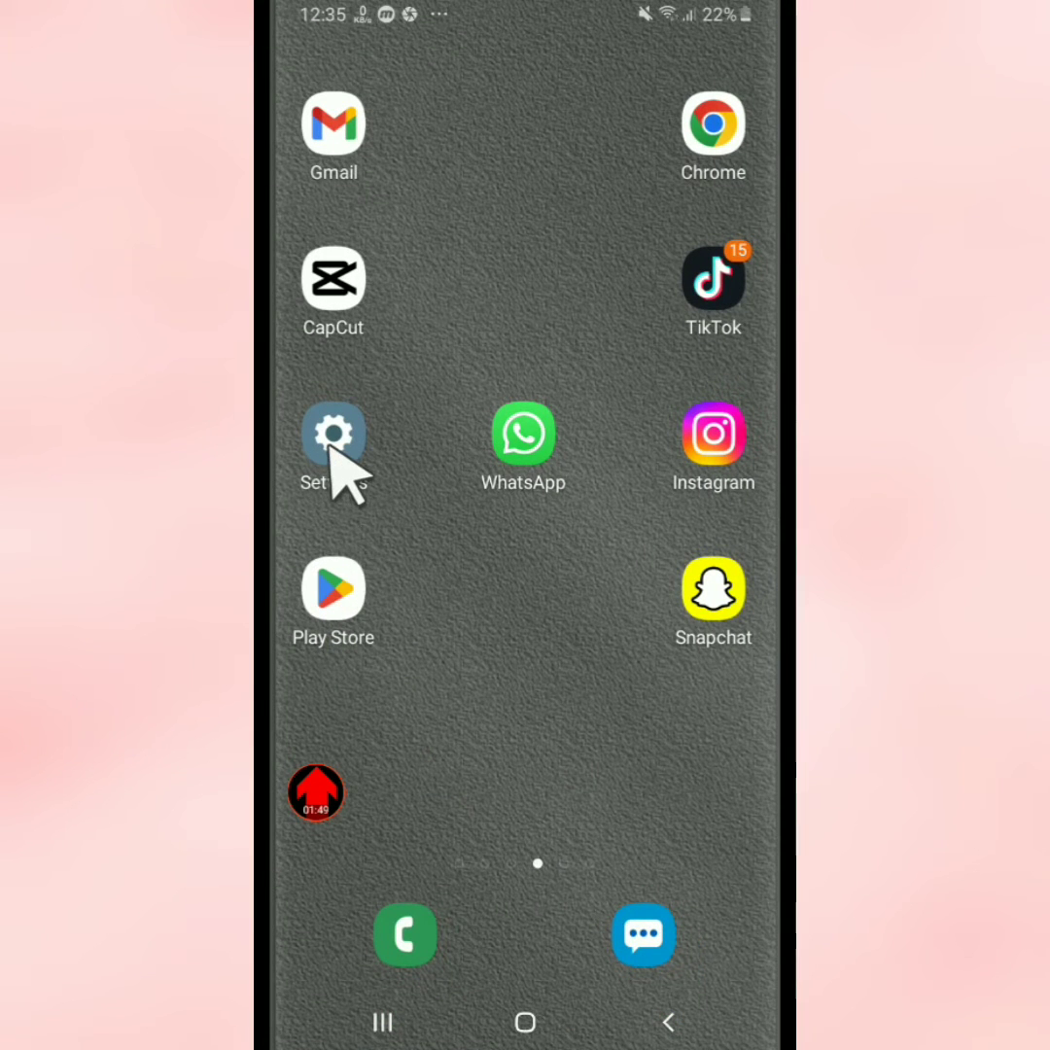
Scroll the Settings main list down to the Apps entry.
left_click(333, 432)
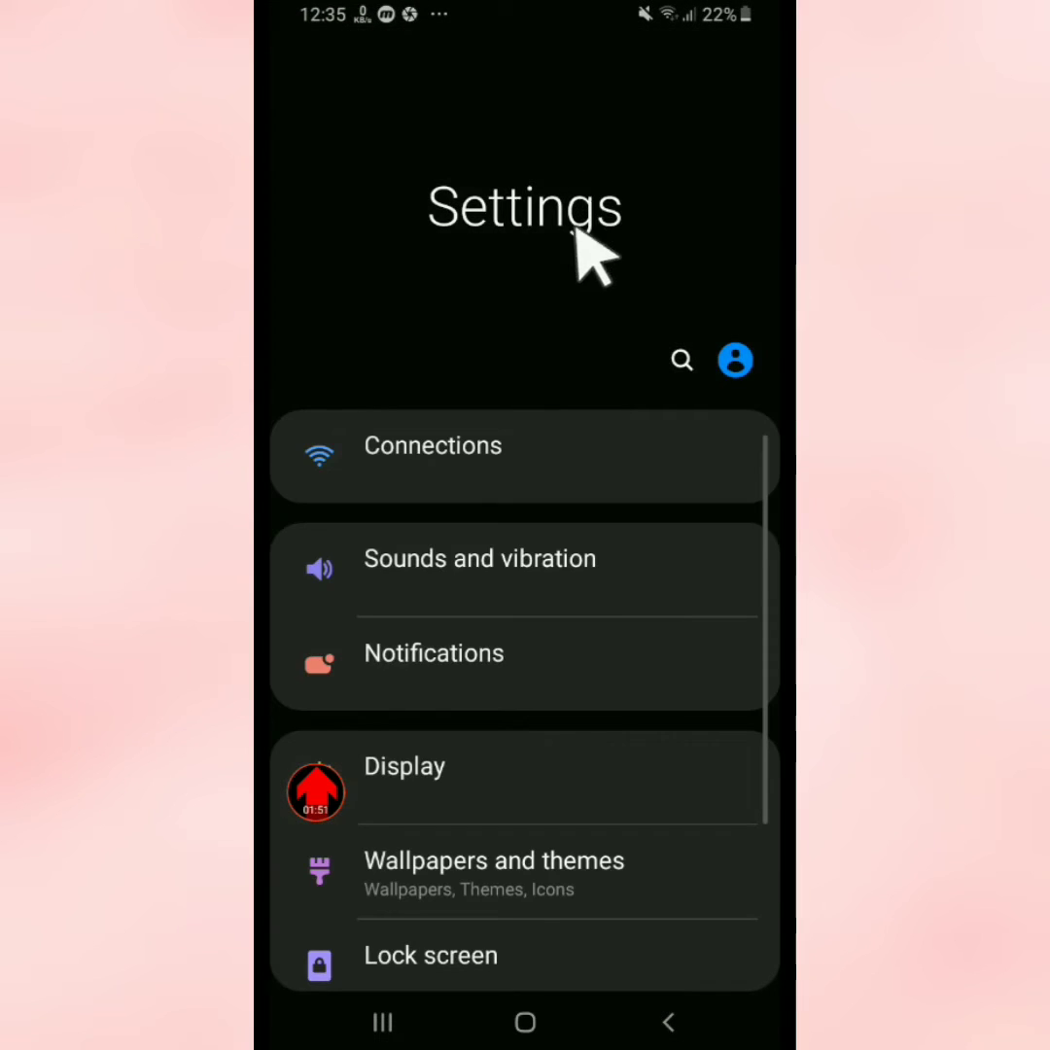
scroll("down", 3)
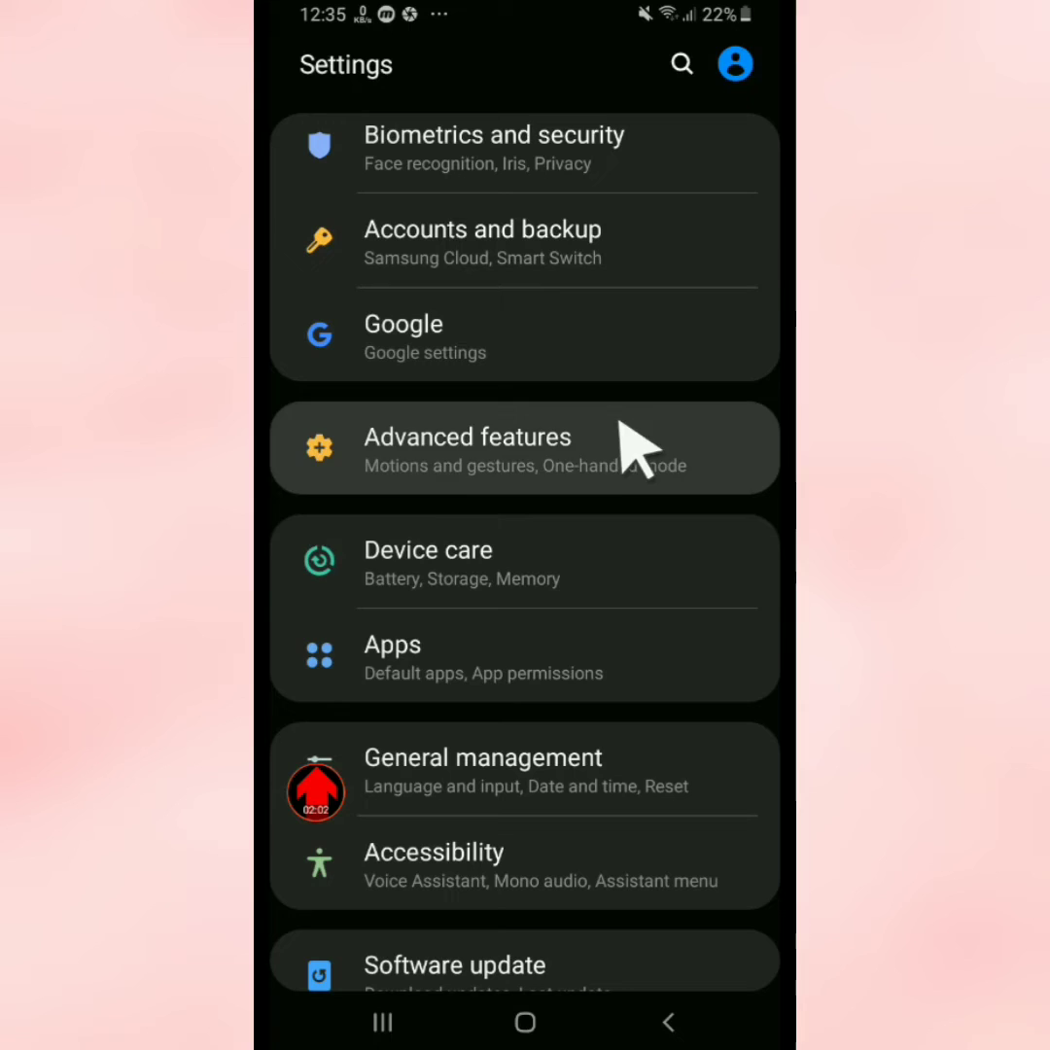
mouse_move(496, 681)
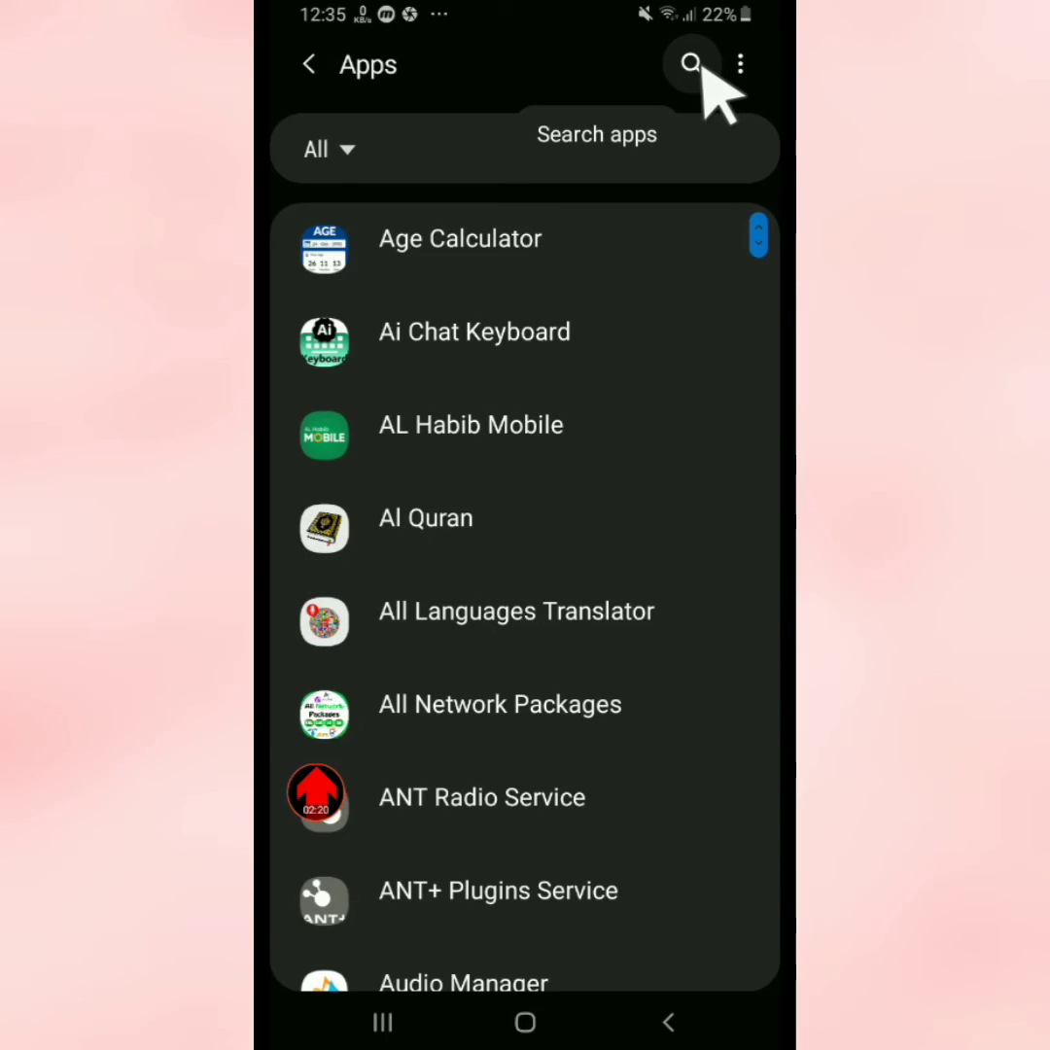
Search the app list for 's', reach Snapchat's Storage details and clear its cache.
left_click(693, 62)
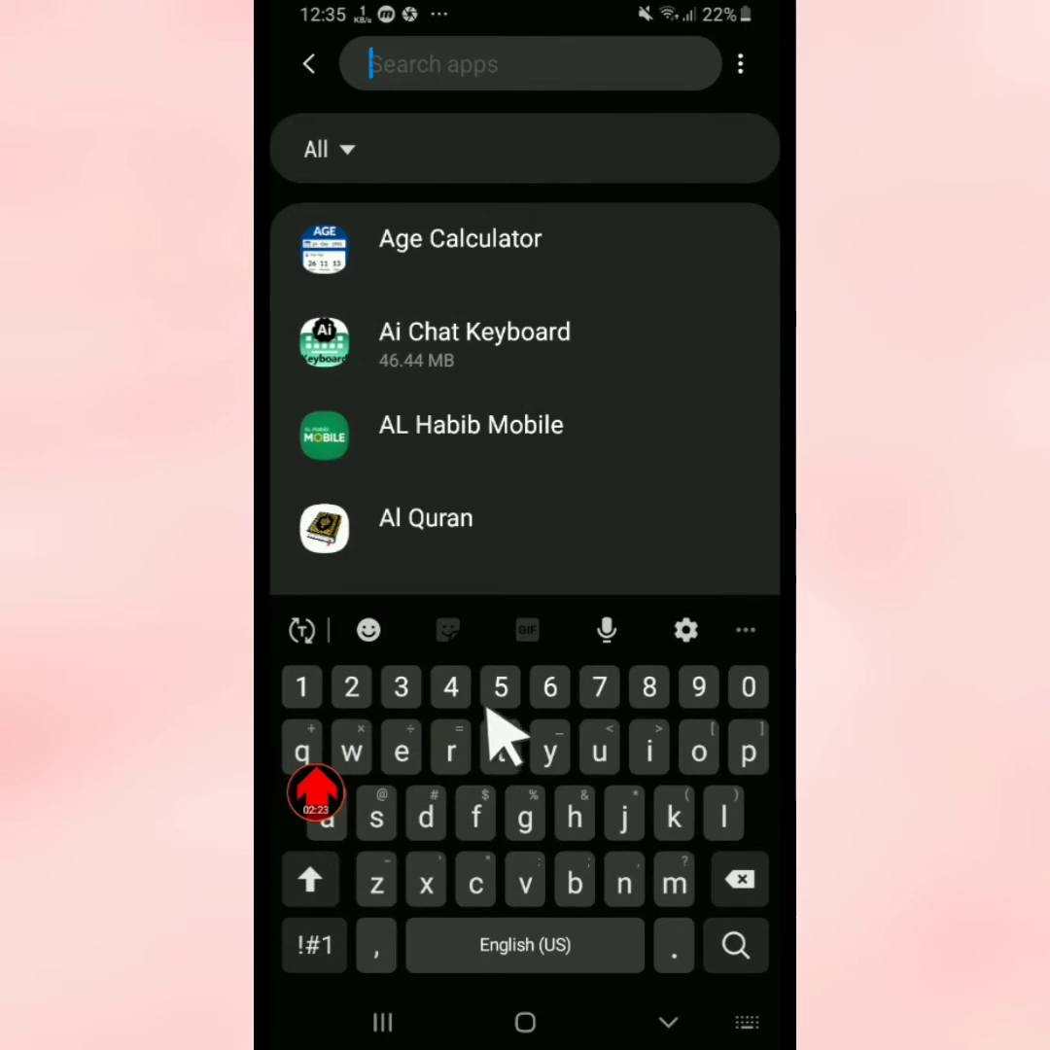
type("sn")
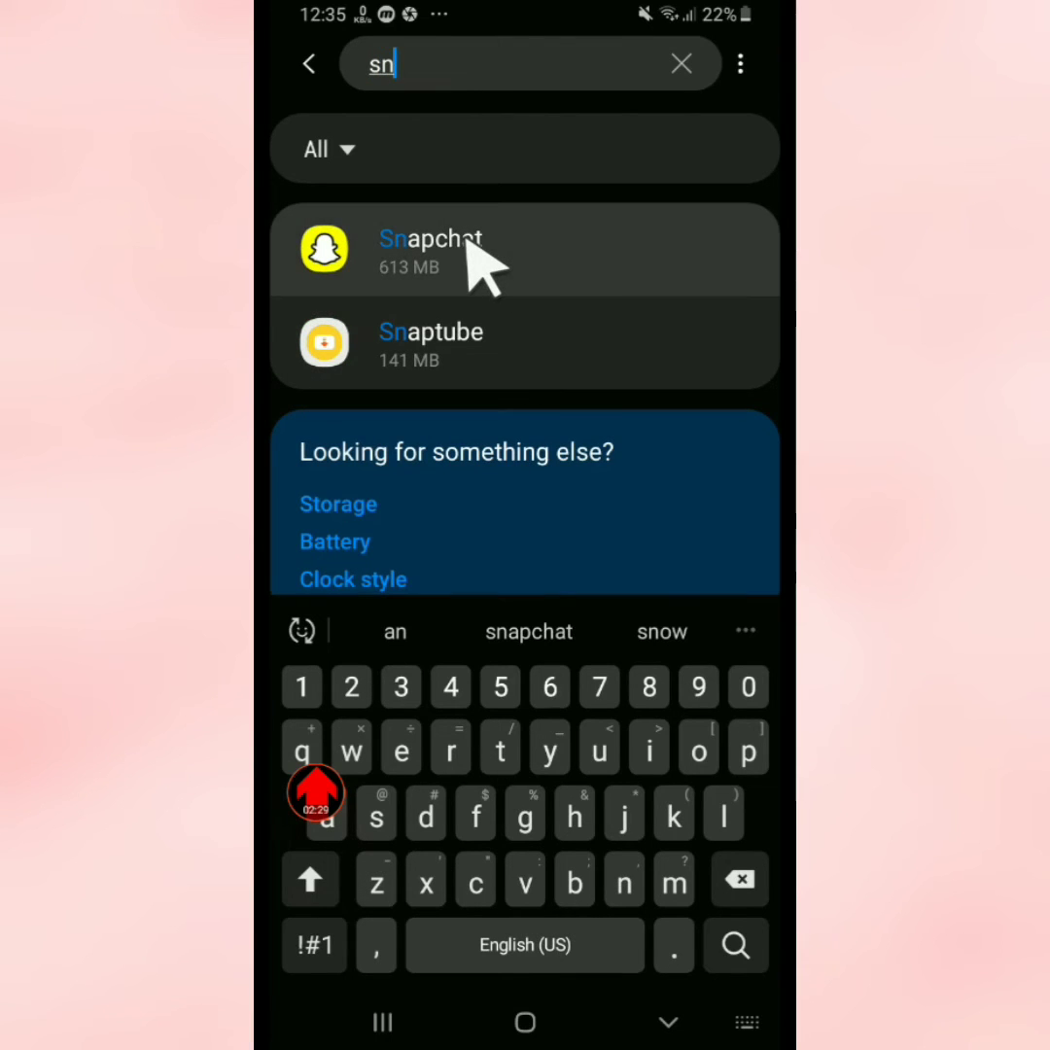
left_click(432, 249)
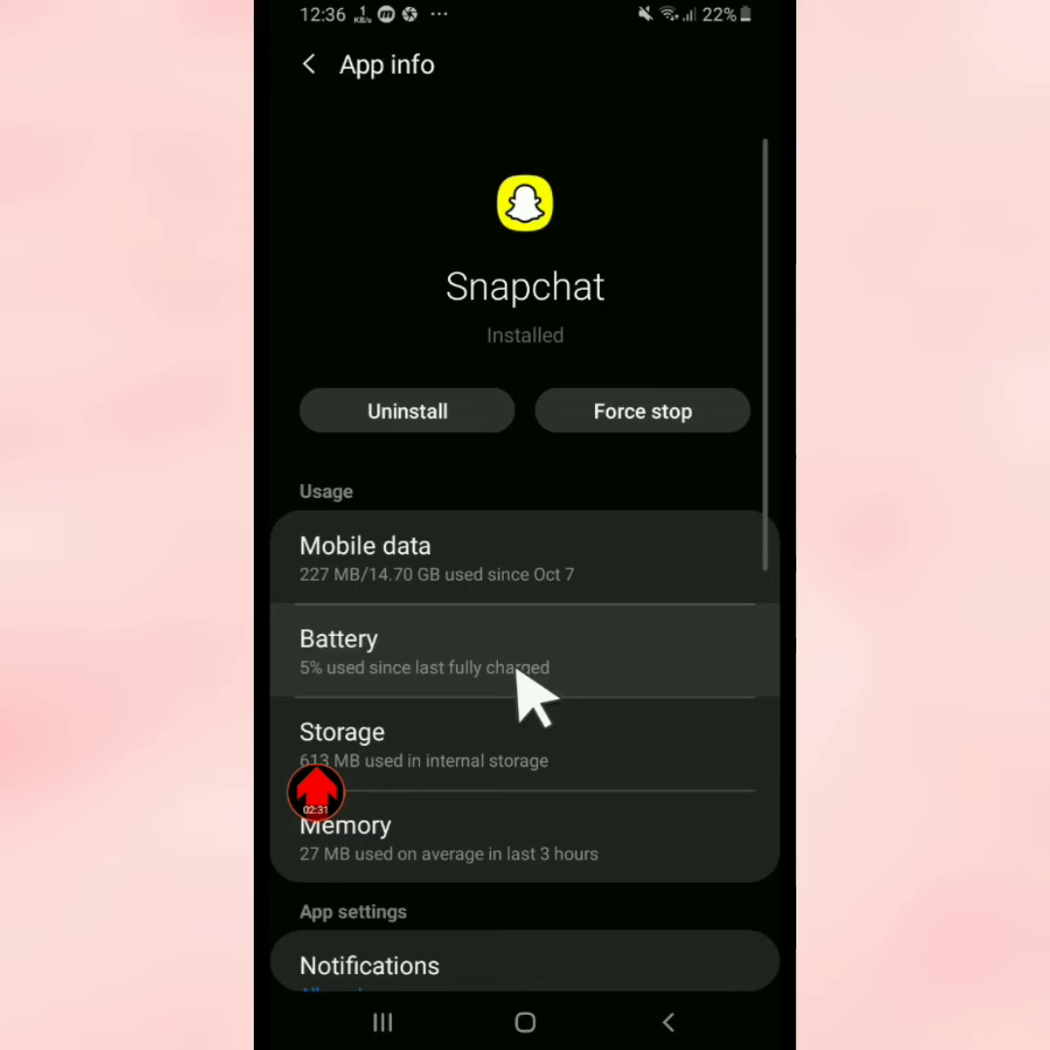
left_click(342, 731)
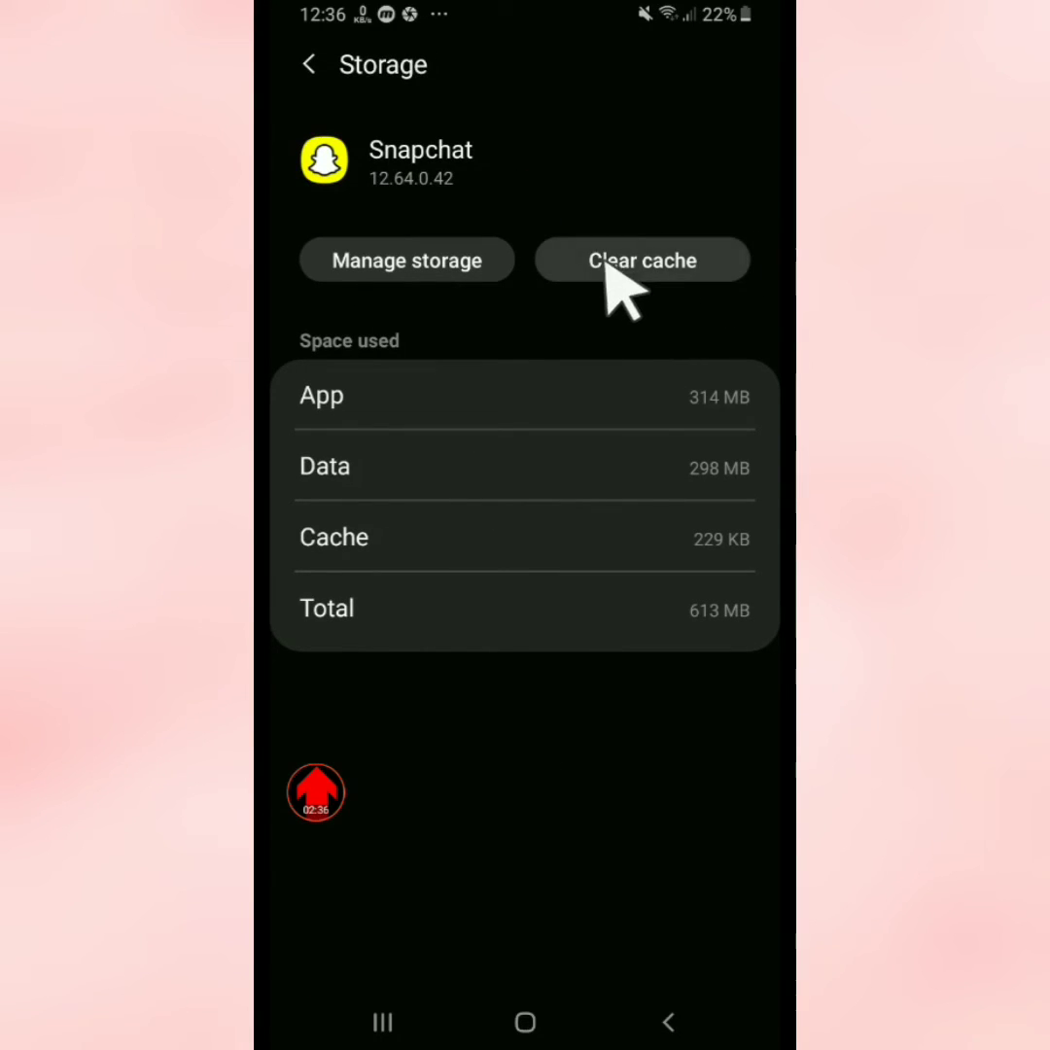
left_click(642, 261)
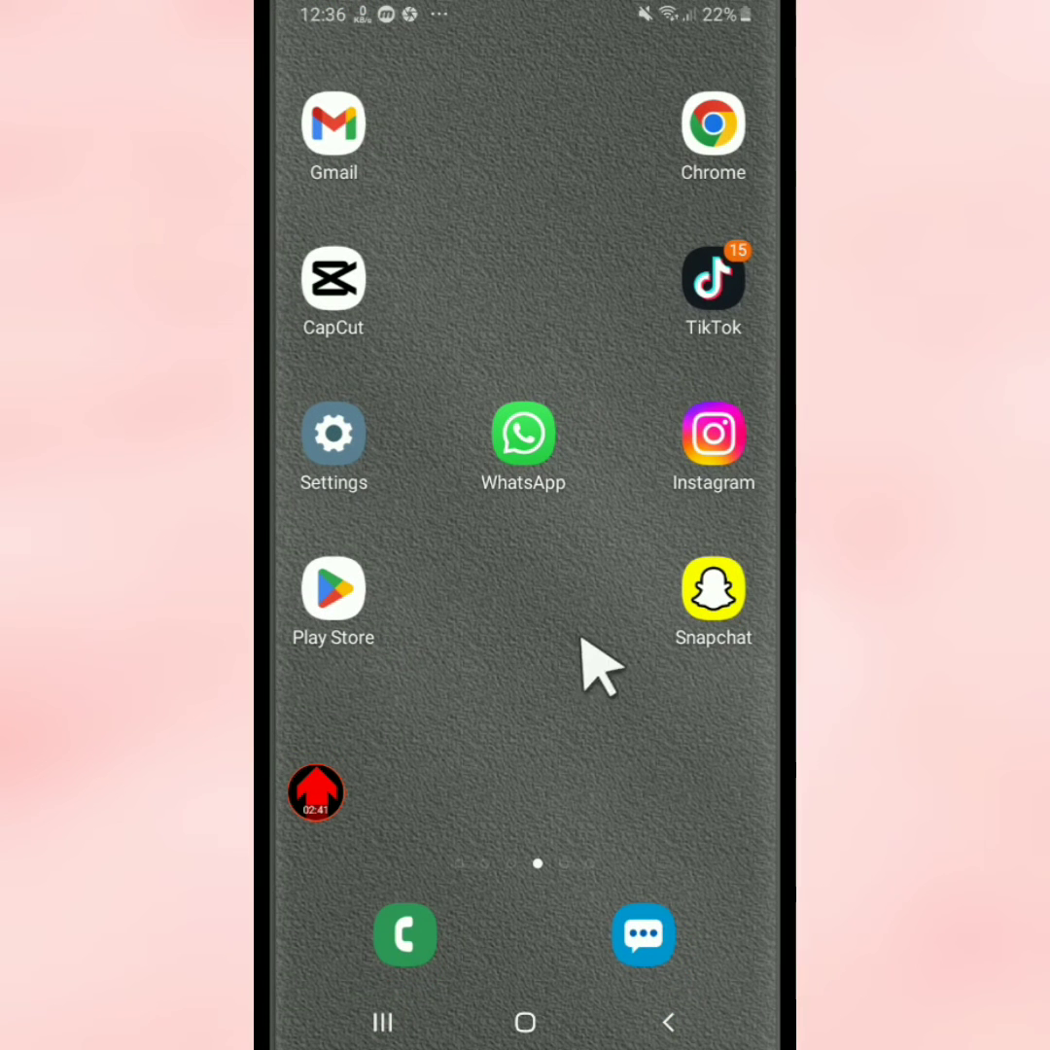
mouse_move(743, 710)
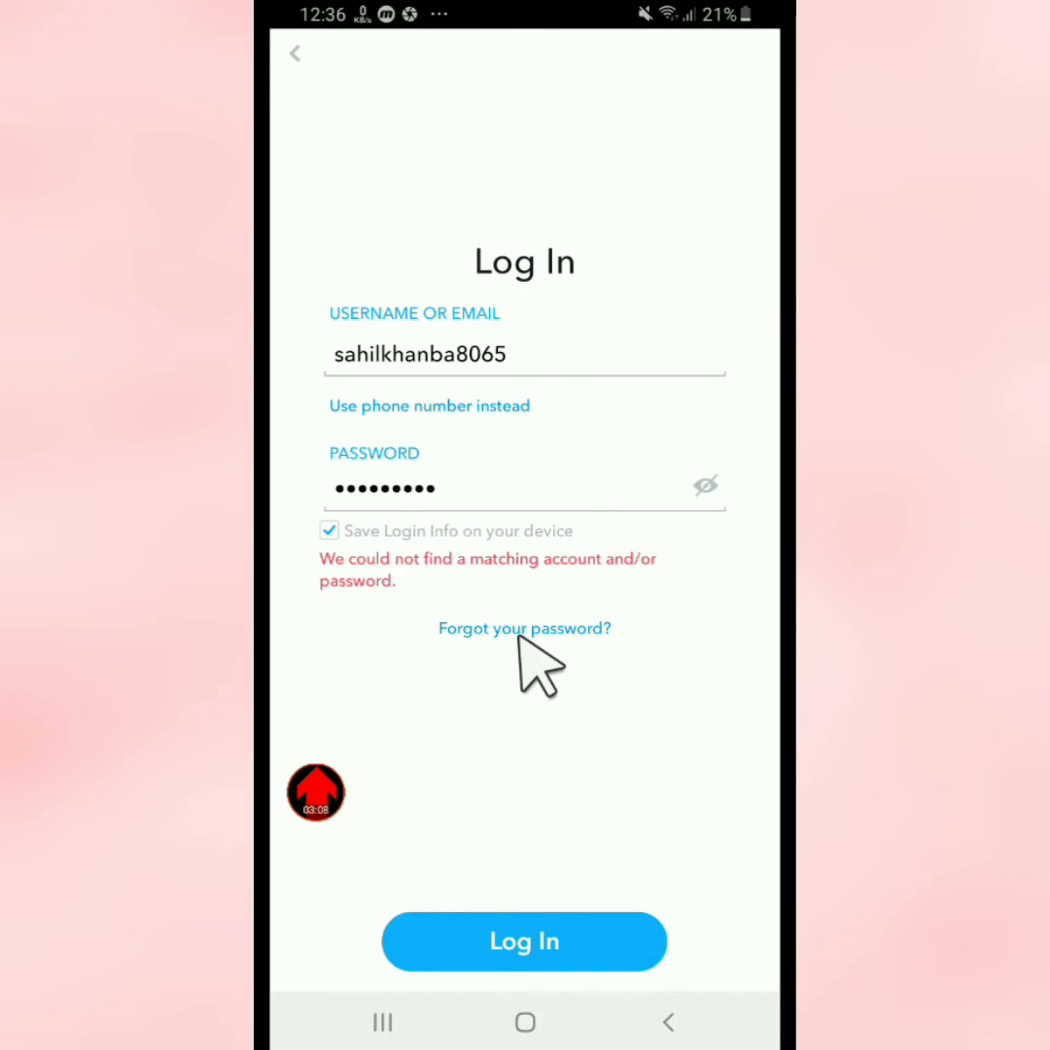
Choose 'Forgot your password?' and reset via phone, reaching the Find your account screen.
left_click(525, 628)
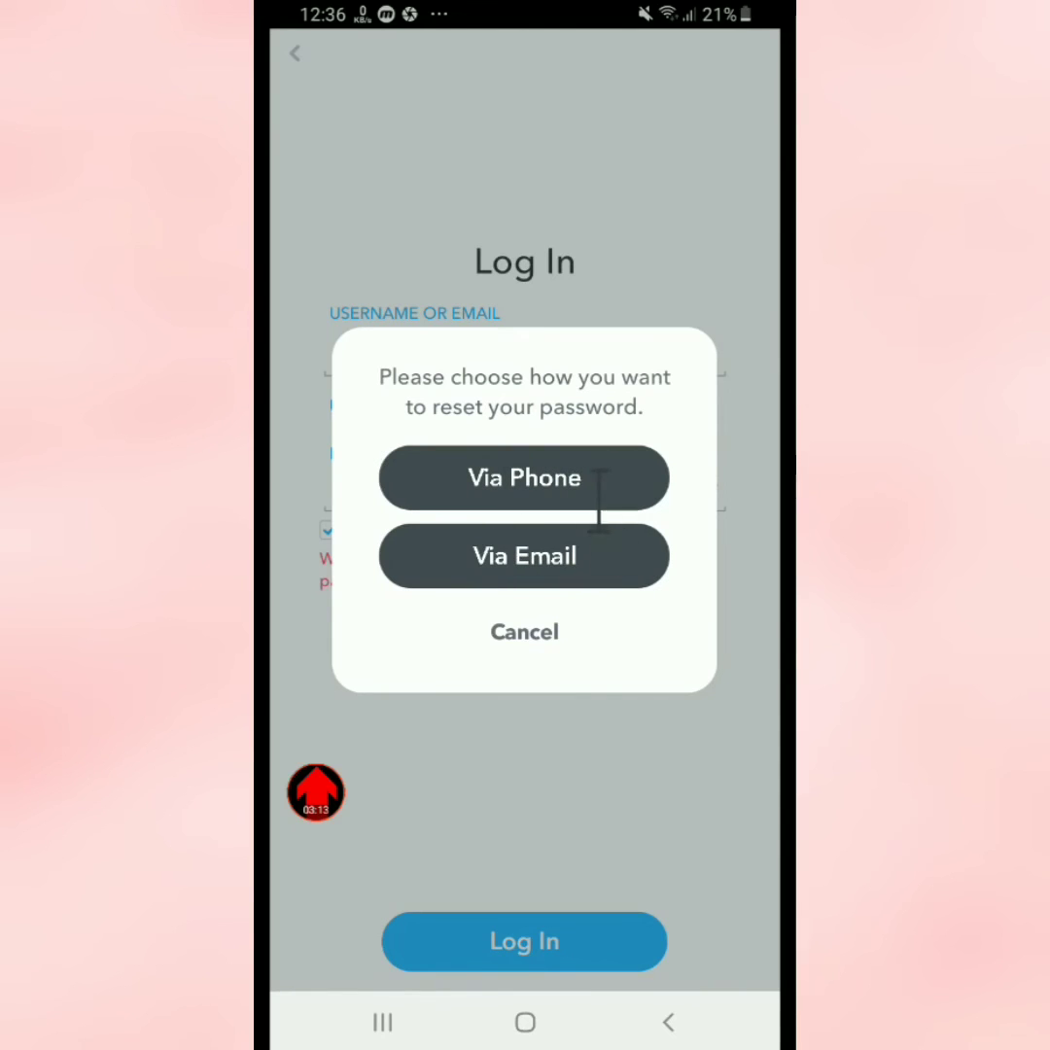
left_click(525, 479)
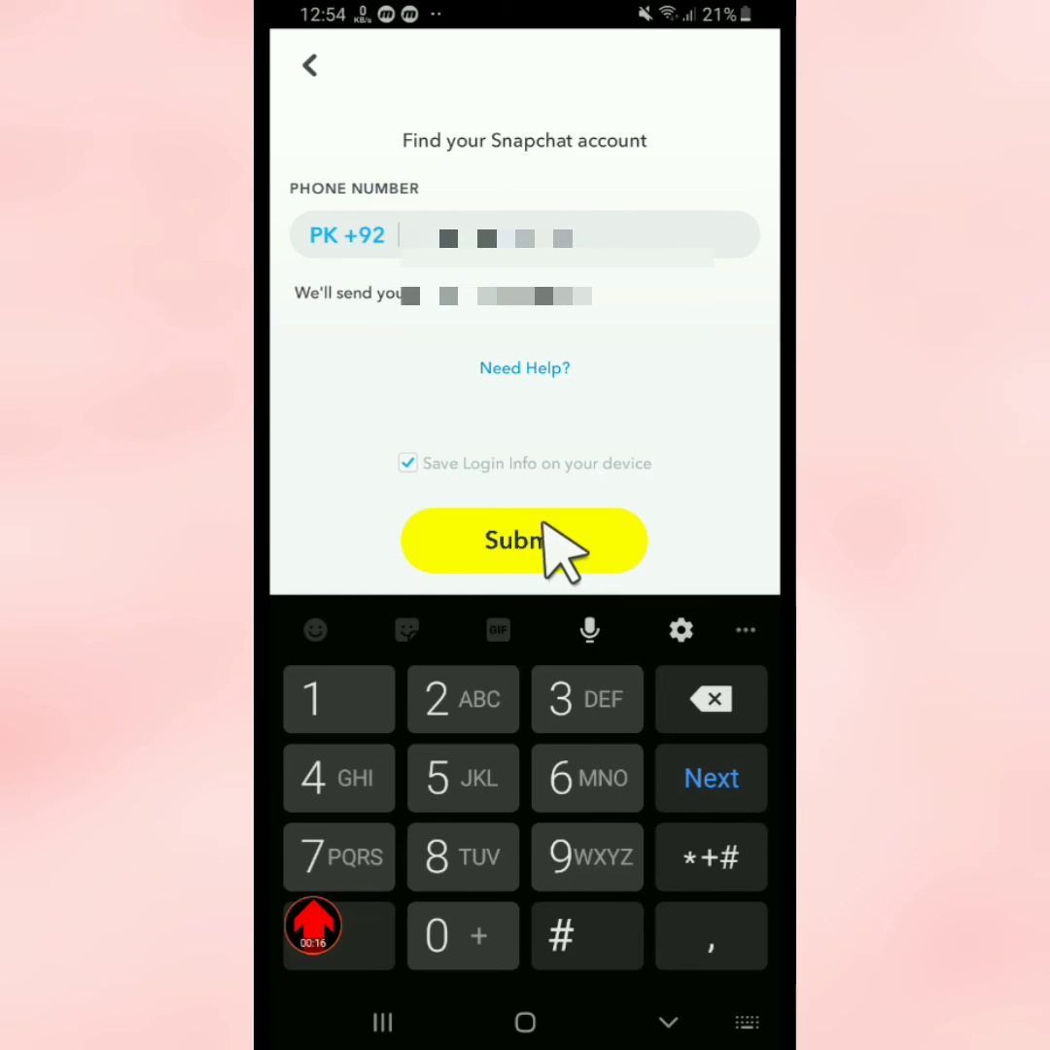
Submit the phone number to log in, then show the account's profile page.
left_click(525, 541)
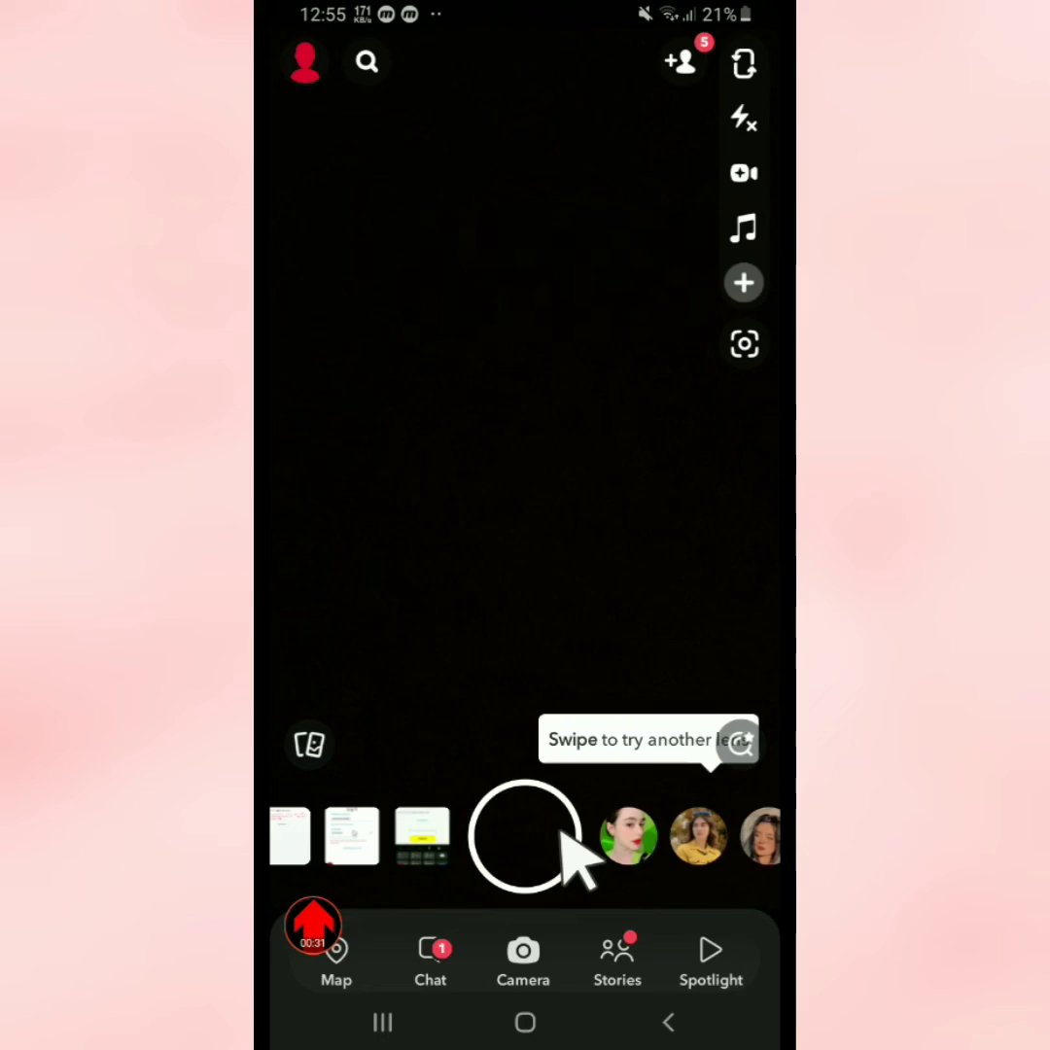
left_click(303, 62)
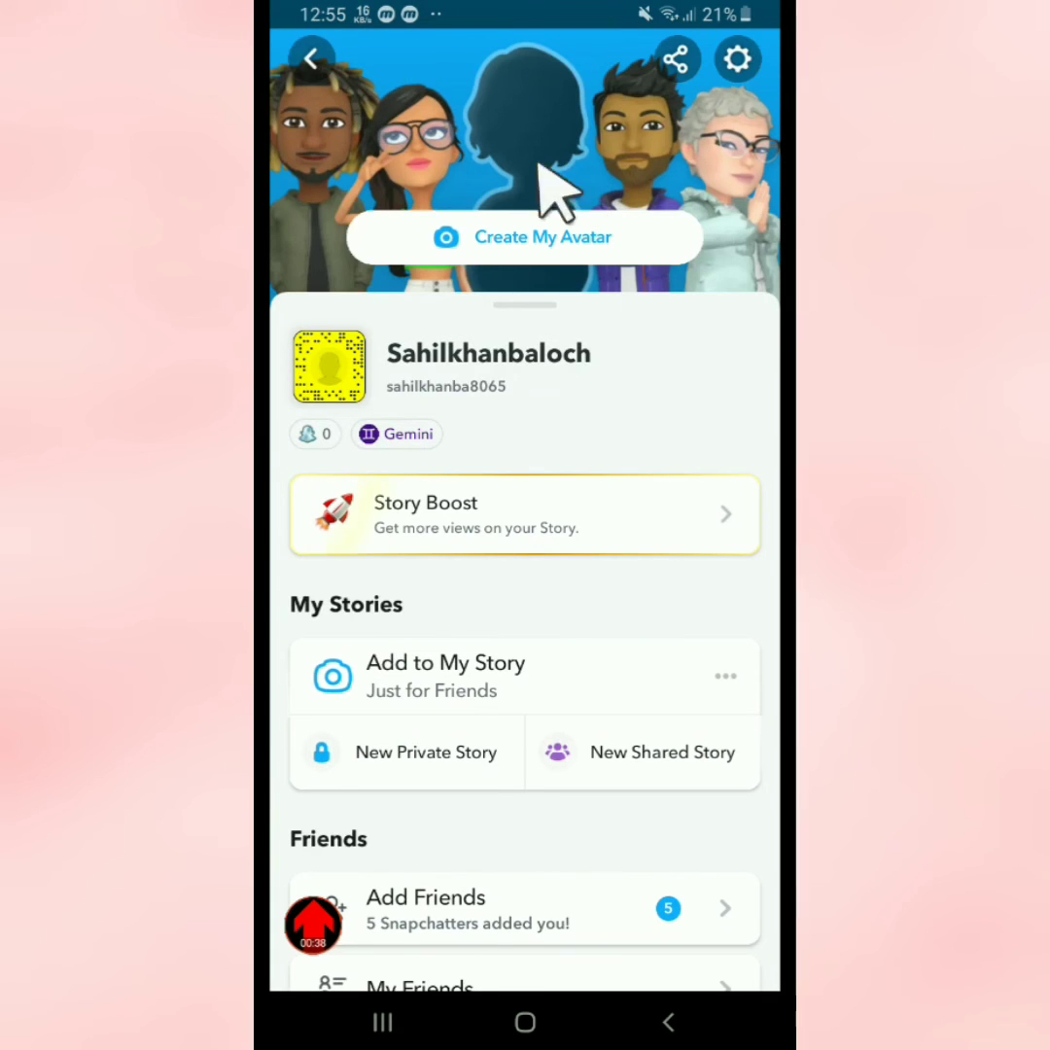
mouse_move(599, 565)
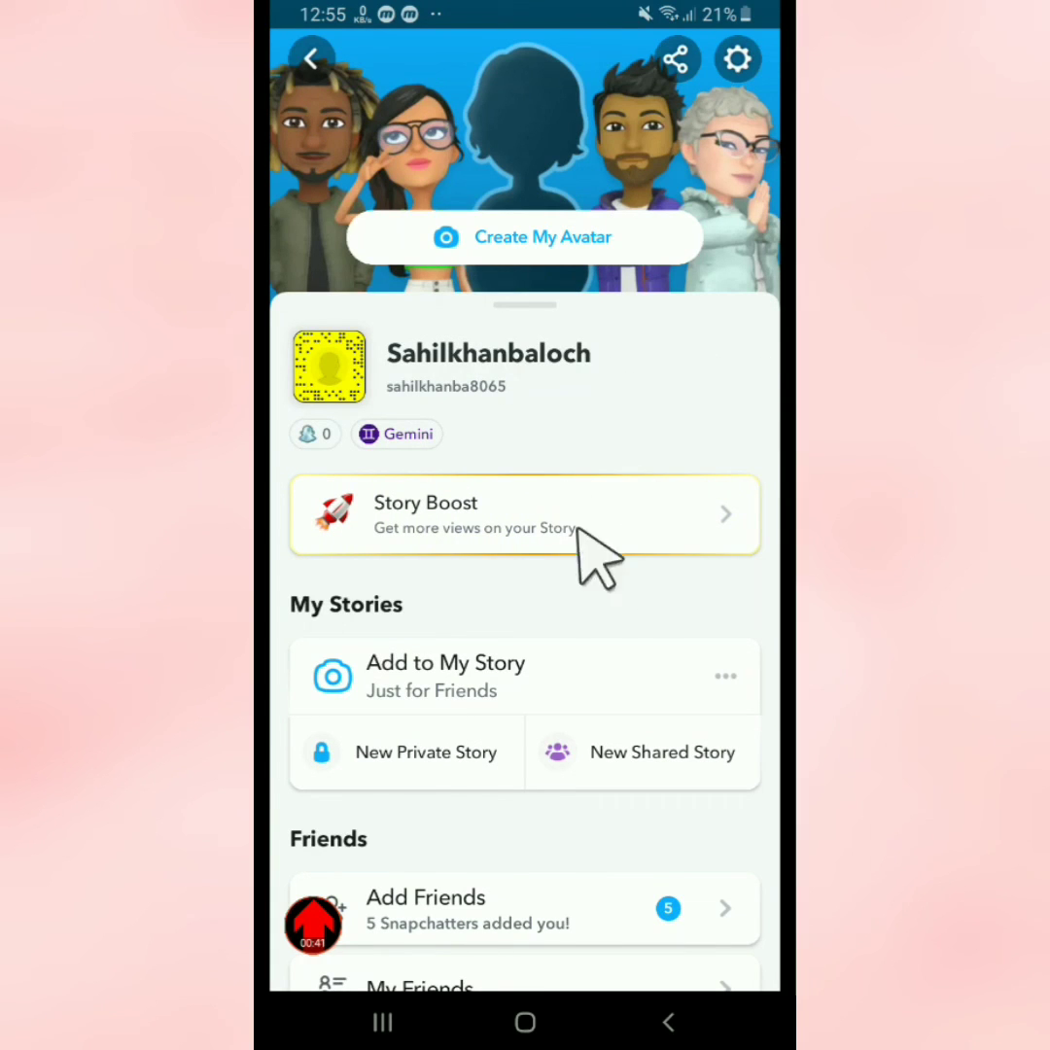
mouse_move(574, 642)
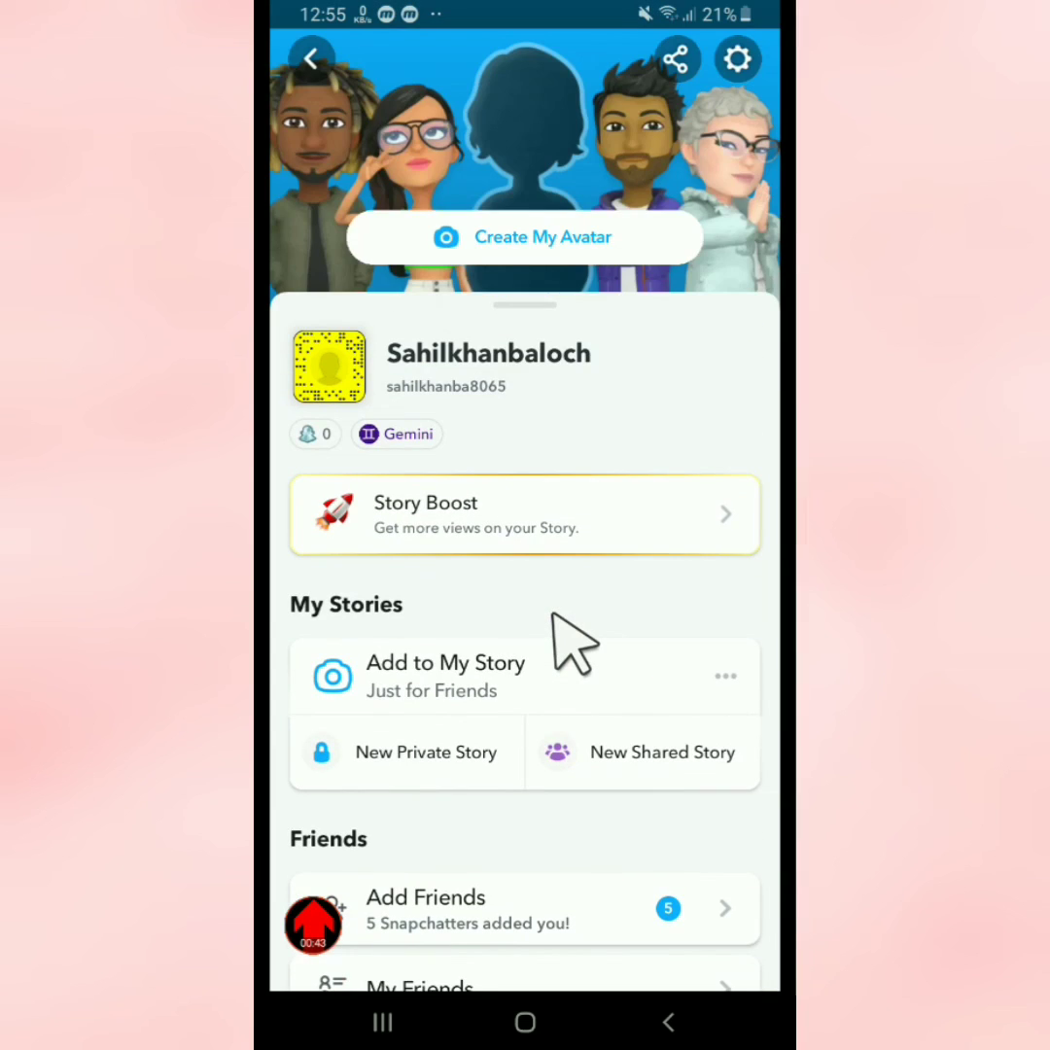